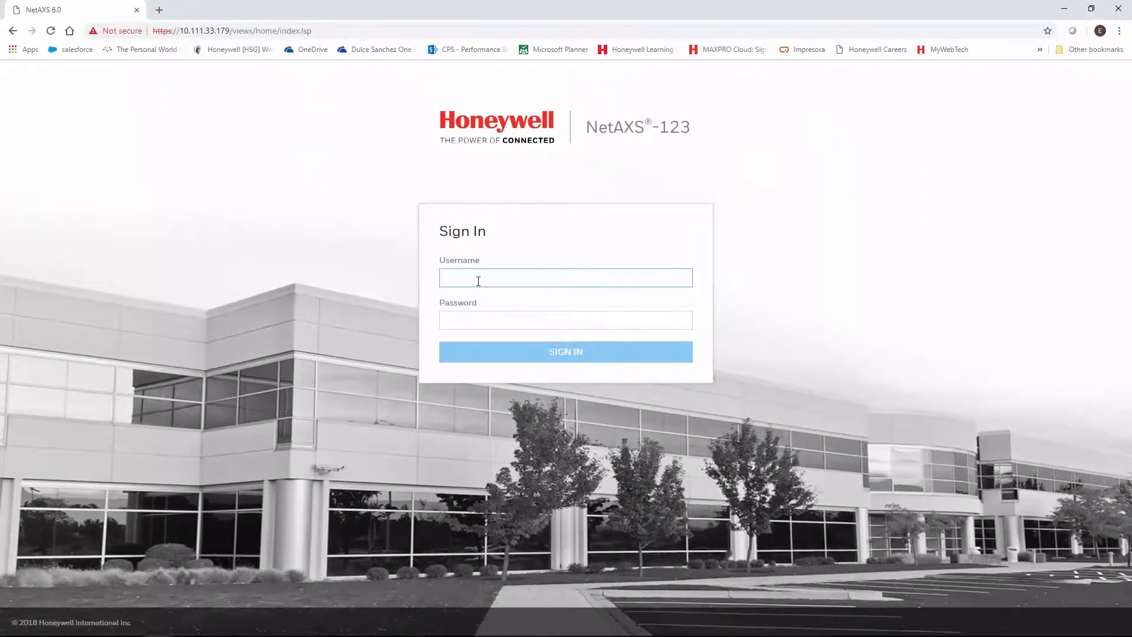
Sign in as admin and open the Panels configuration from Site Overview.
{"action": "type", "text": "admin"}
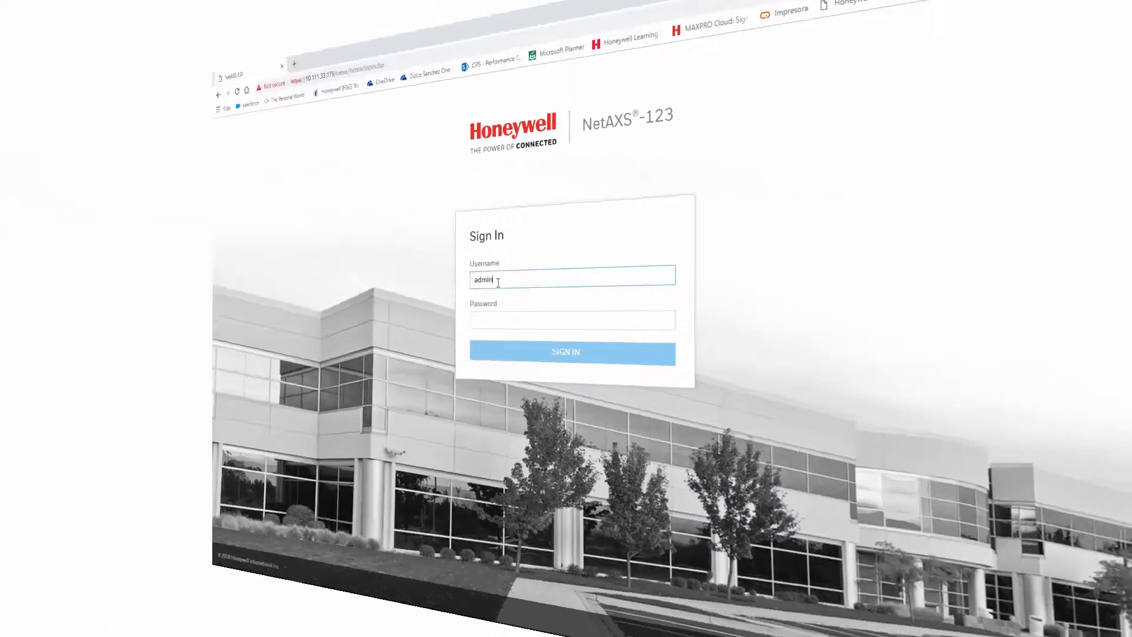
{"action": "left_click", "coordinate": [571, 351]}
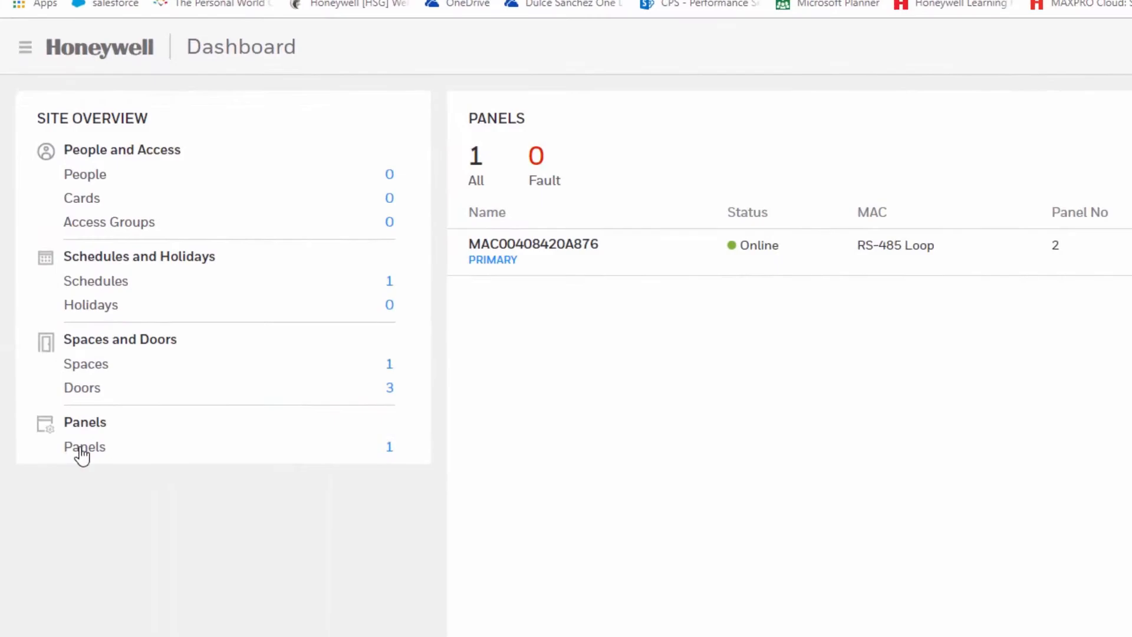
{"action": "left_click", "coordinate": [533, 243]}
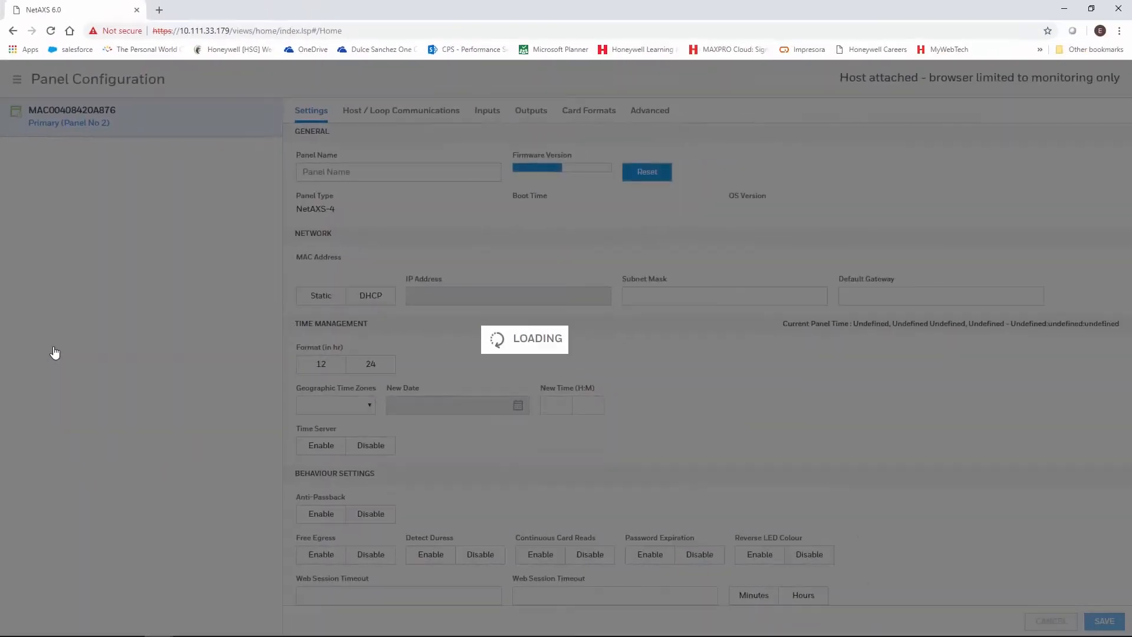
Under Host / Loop Communications, set host to Web and loop mode to EVL.
{"action": "left_click", "coordinate": [401, 110]}
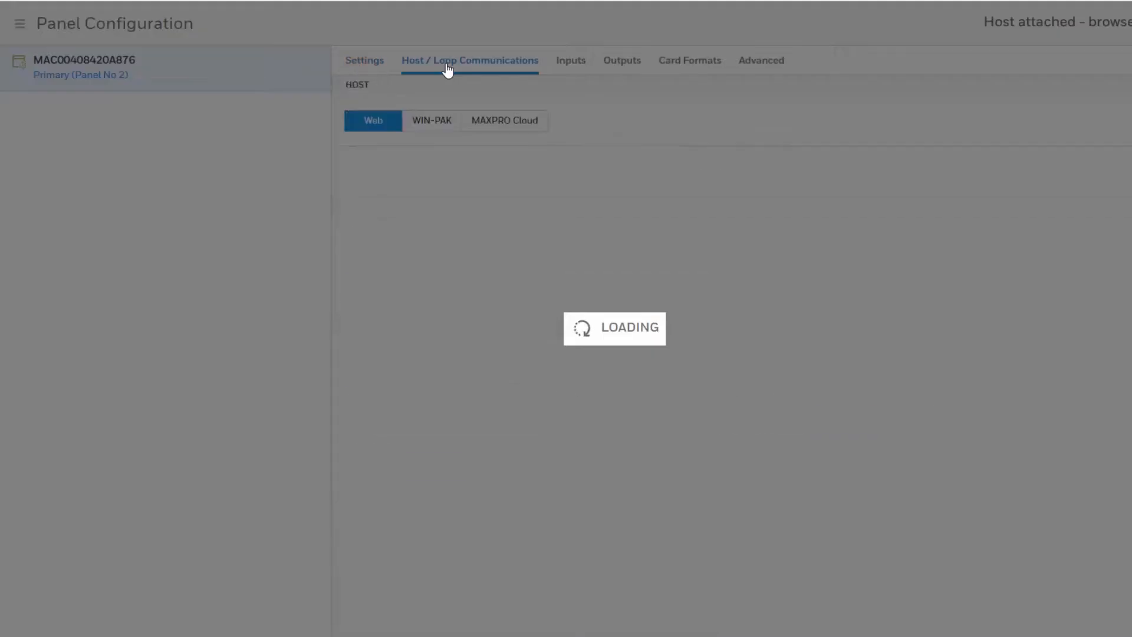
{"action": "left_click", "coordinate": [503, 120]}
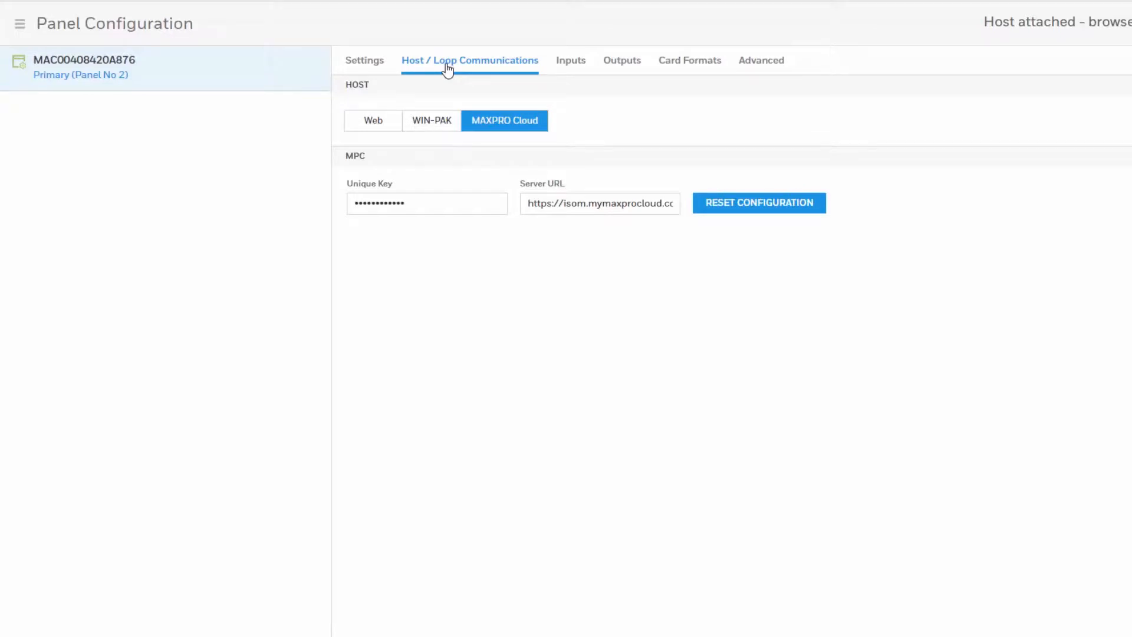
{"action": "left_click", "coordinate": [374, 120]}
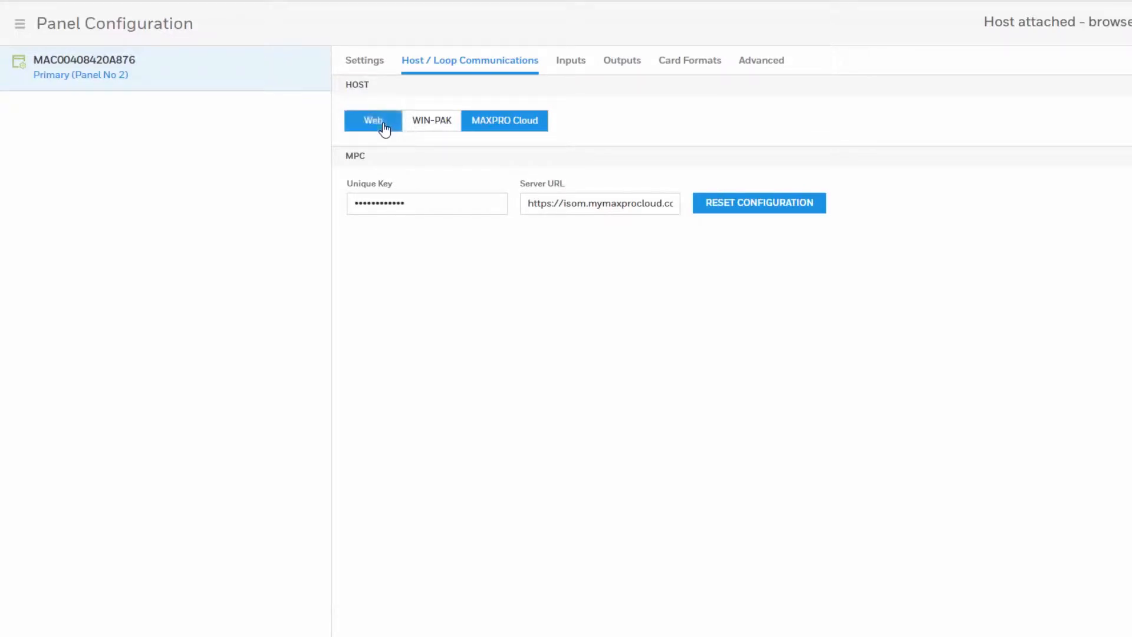
{"action": "left_click", "coordinate": [373, 120]}
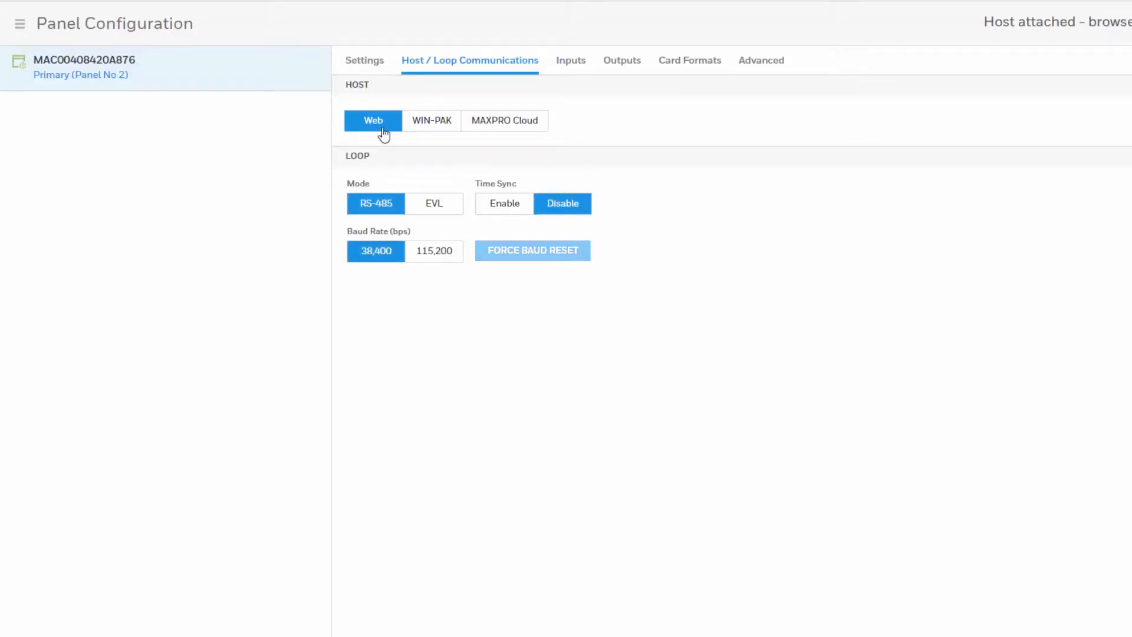
{"action": "left_click", "coordinate": [434, 202]}
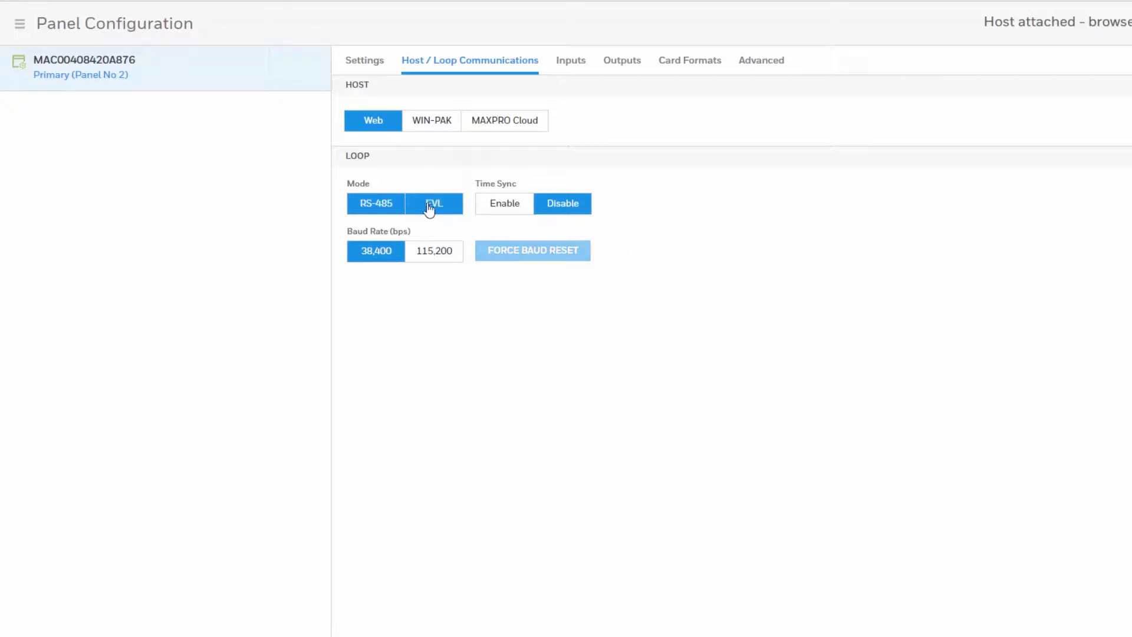
{"action": "left_click", "coordinate": [434, 203]}
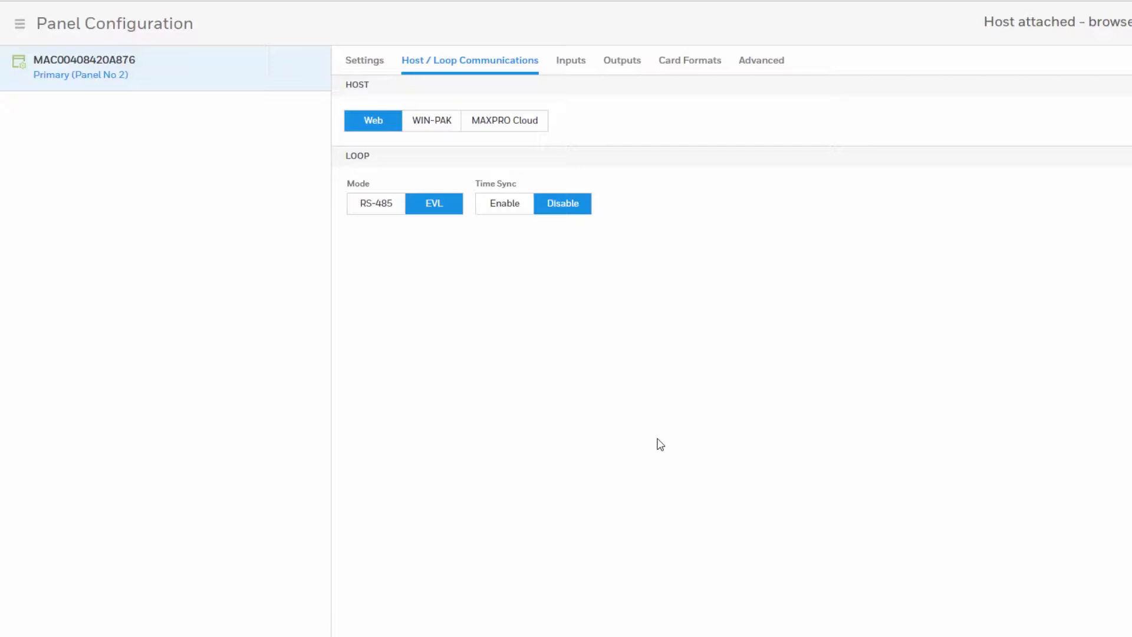
{"action": "mouse_move", "coordinate": [432, 117]}
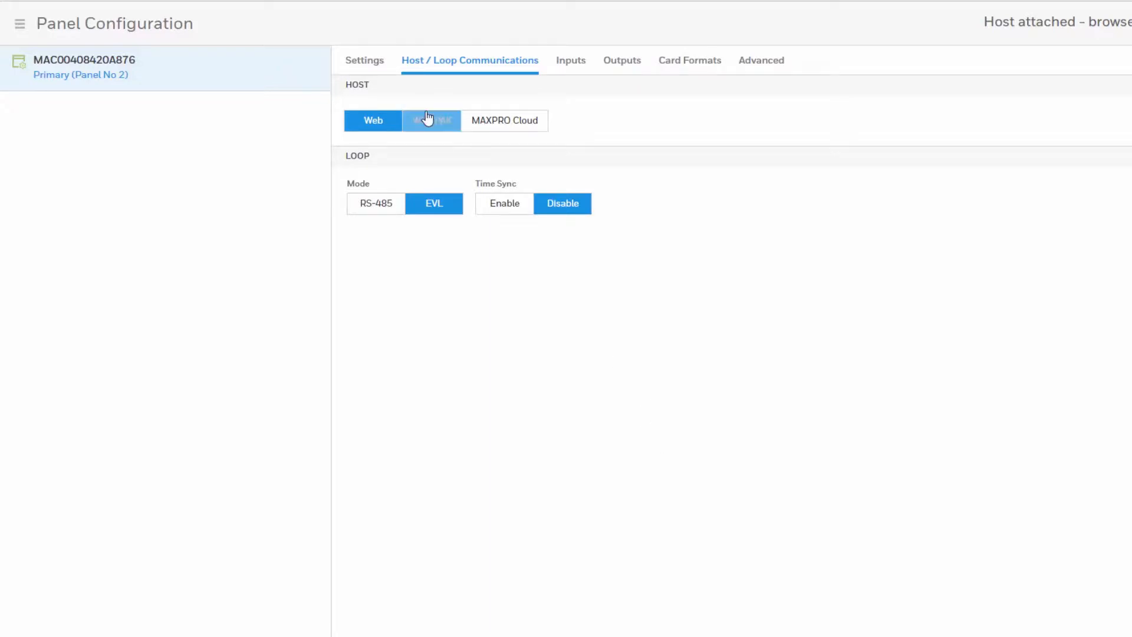
Change network addressing to DHCP, save, and confirm the panel reboot.
{"action": "left_click", "coordinate": [365, 60]}
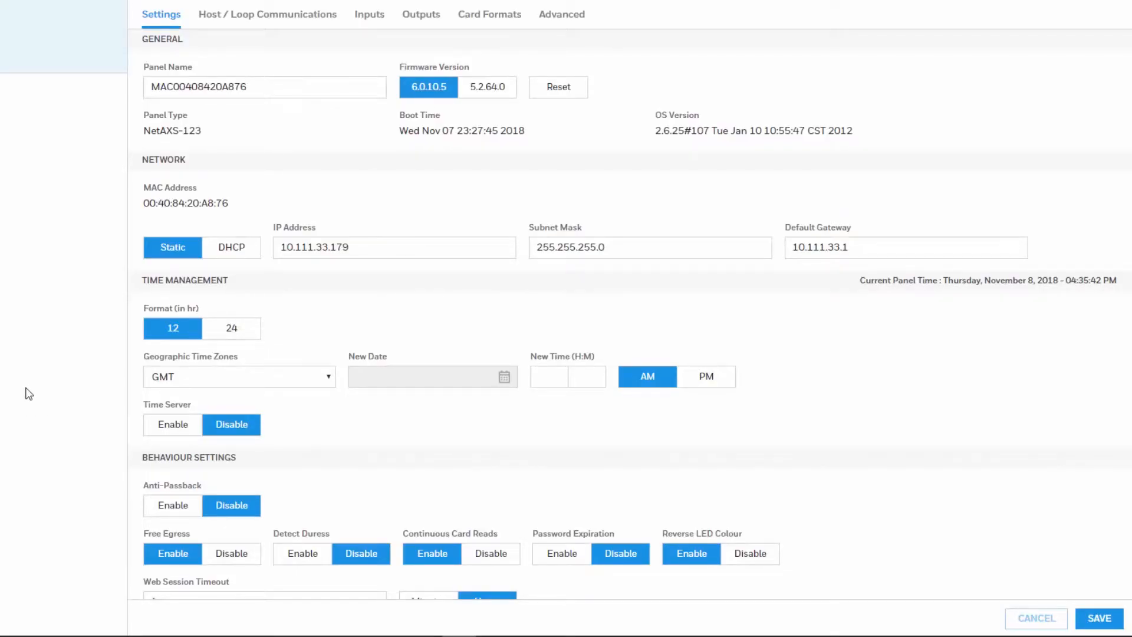
{"action": "mouse_move", "coordinate": [353, 236]}
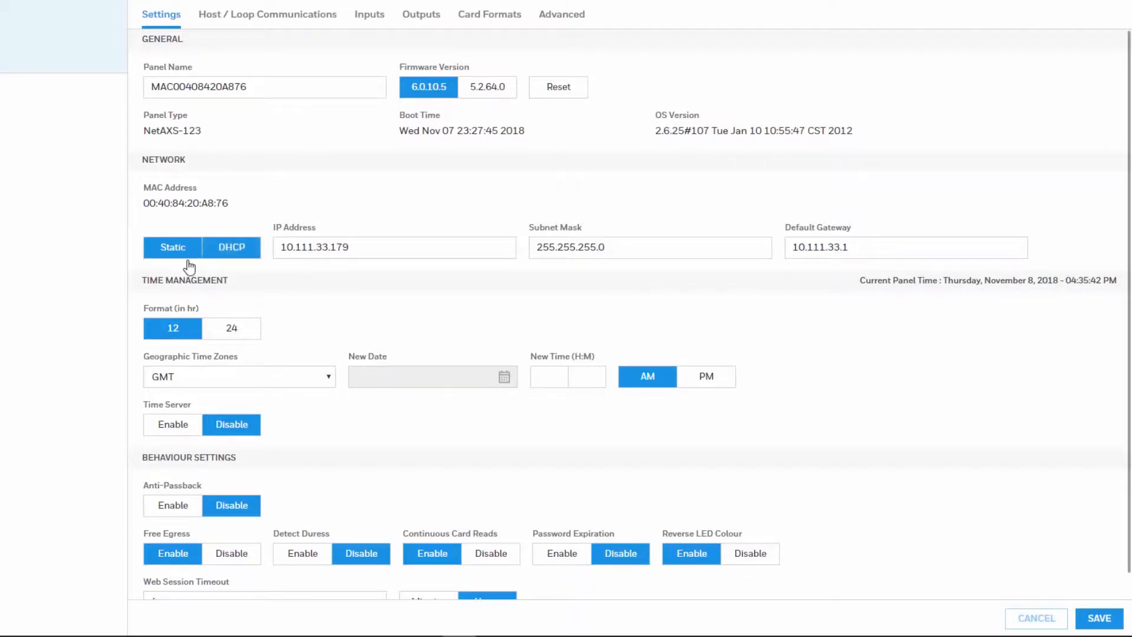
{"action": "left_click", "coordinate": [231, 246]}
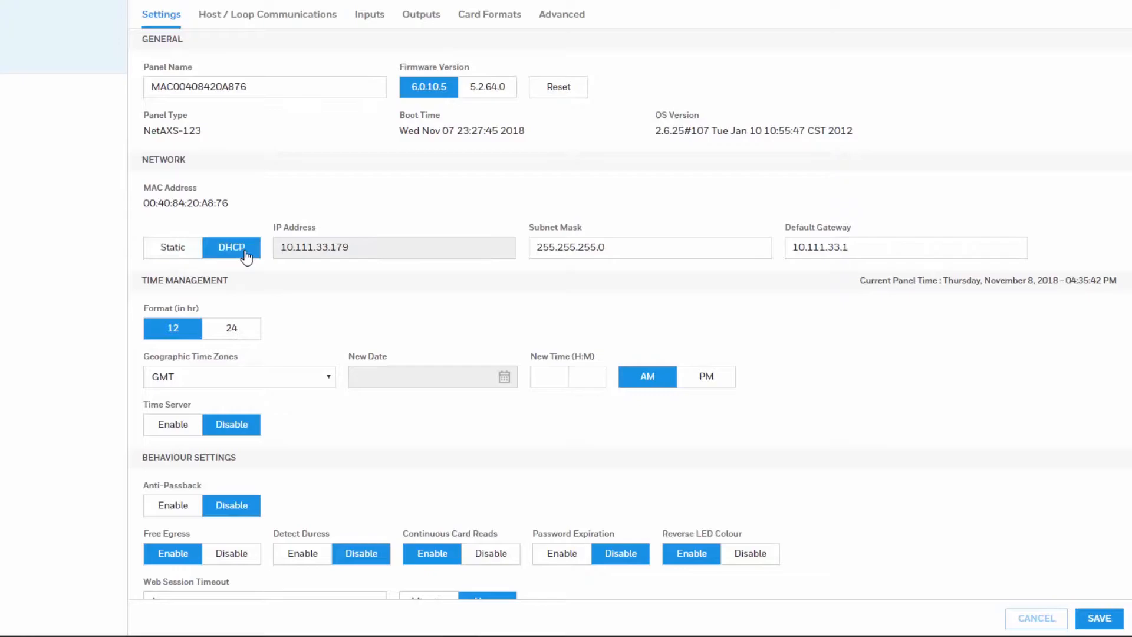
{"action": "left_click", "coordinate": [1097, 618]}
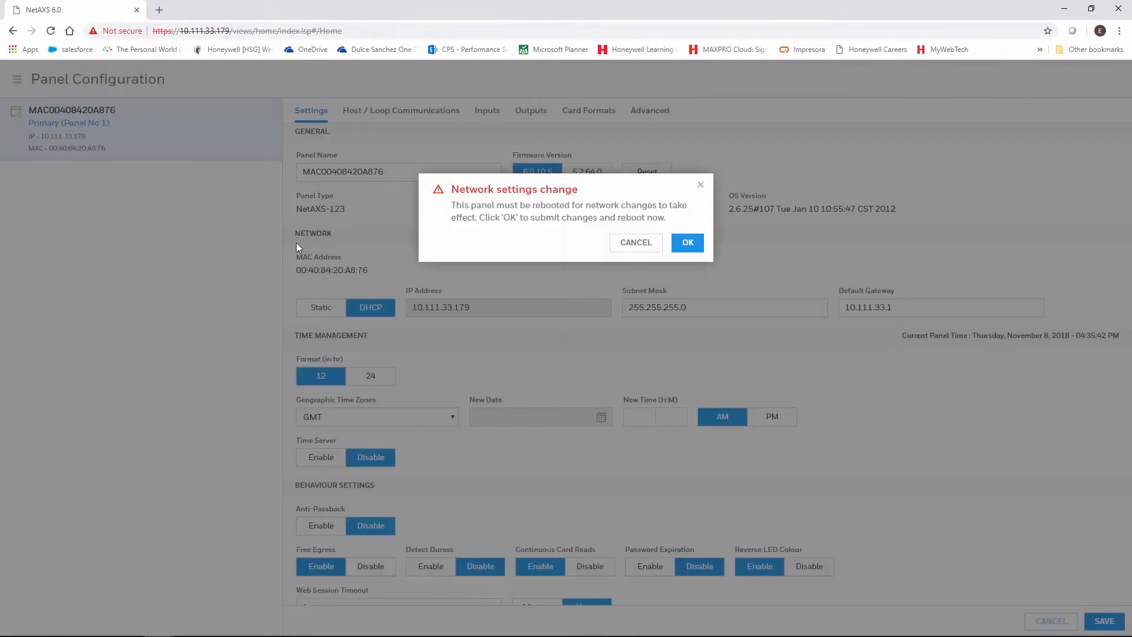
{"action": "mouse_move", "coordinate": [463, 331]}
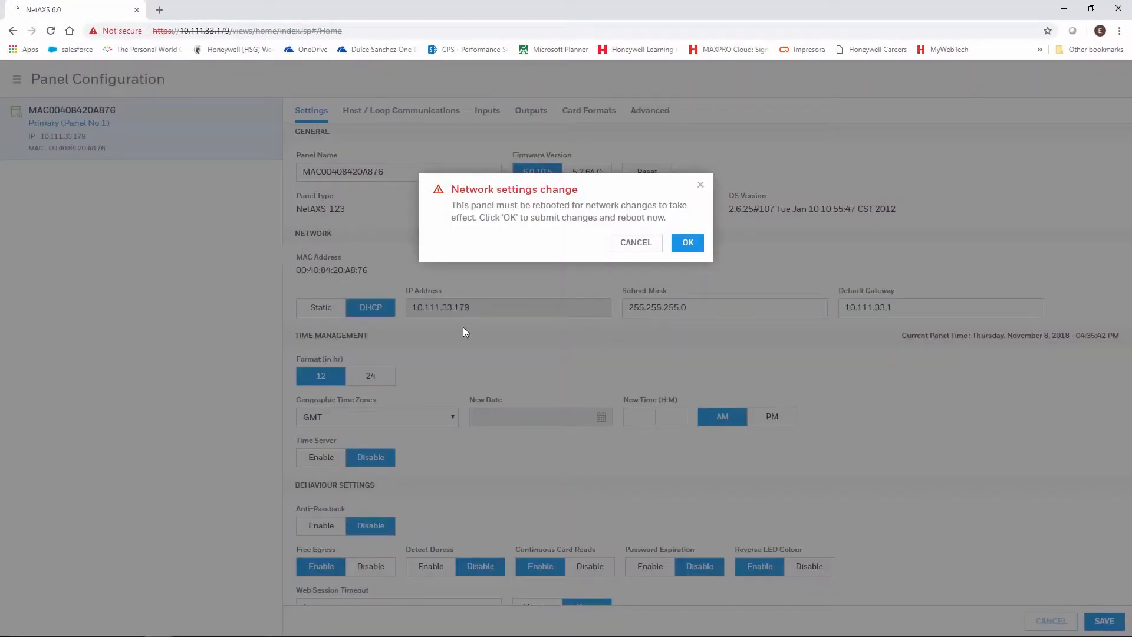
{"action": "mouse_move", "coordinate": [660, 254]}
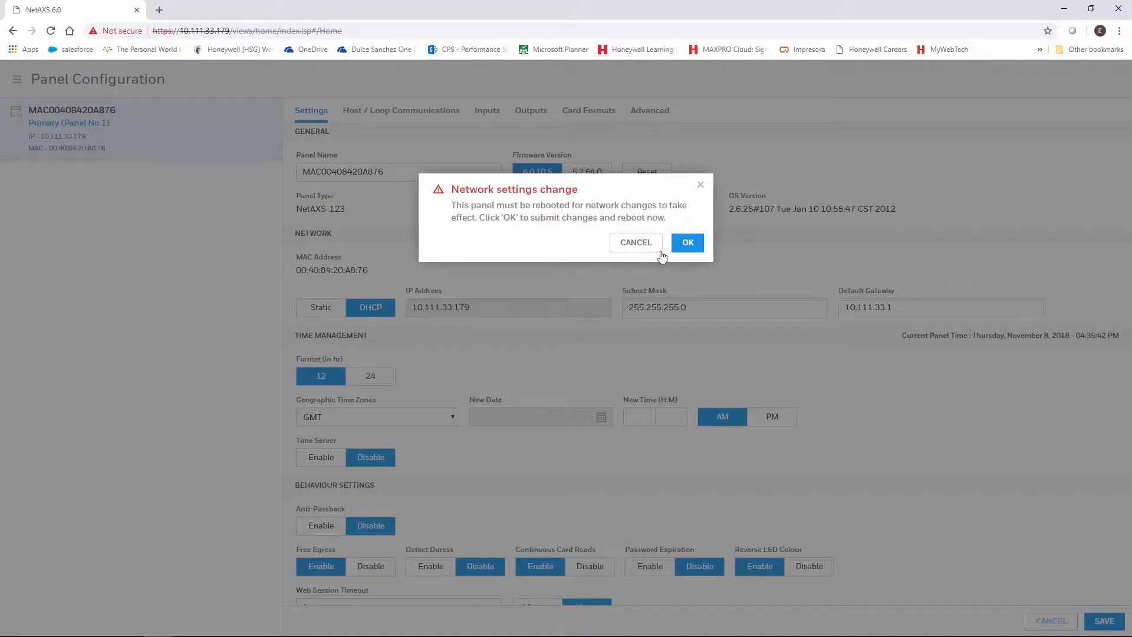
{"action": "left_click", "coordinate": [686, 241]}
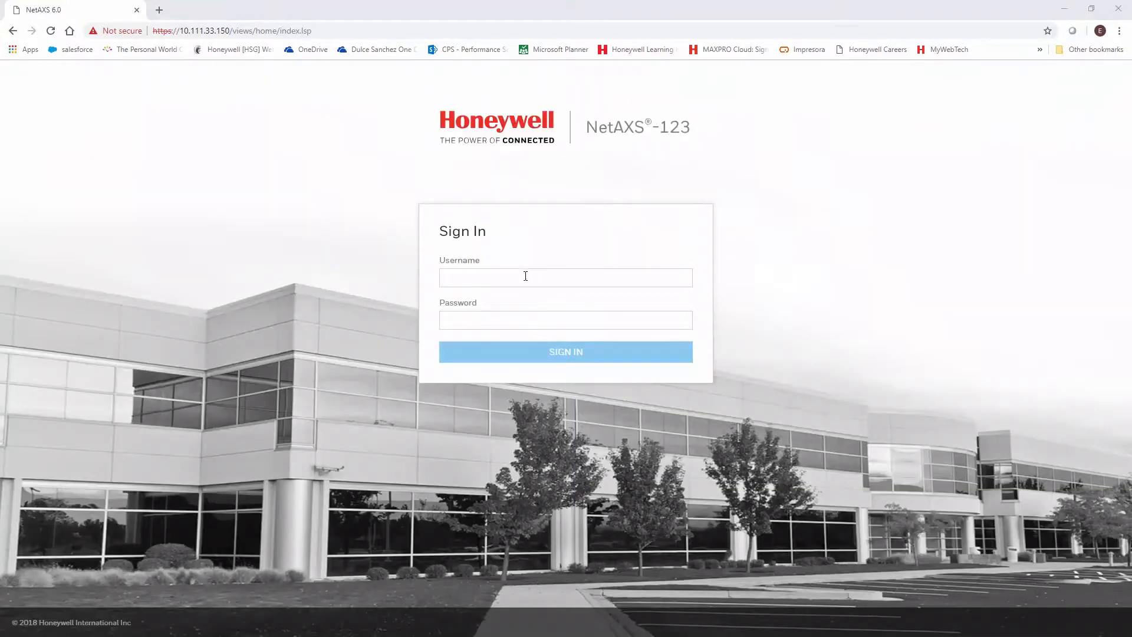
Sign in again at 10.111.33.150 and open the listed panel's configuration.
{"action": "left_click", "coordinate": [564, 276]}
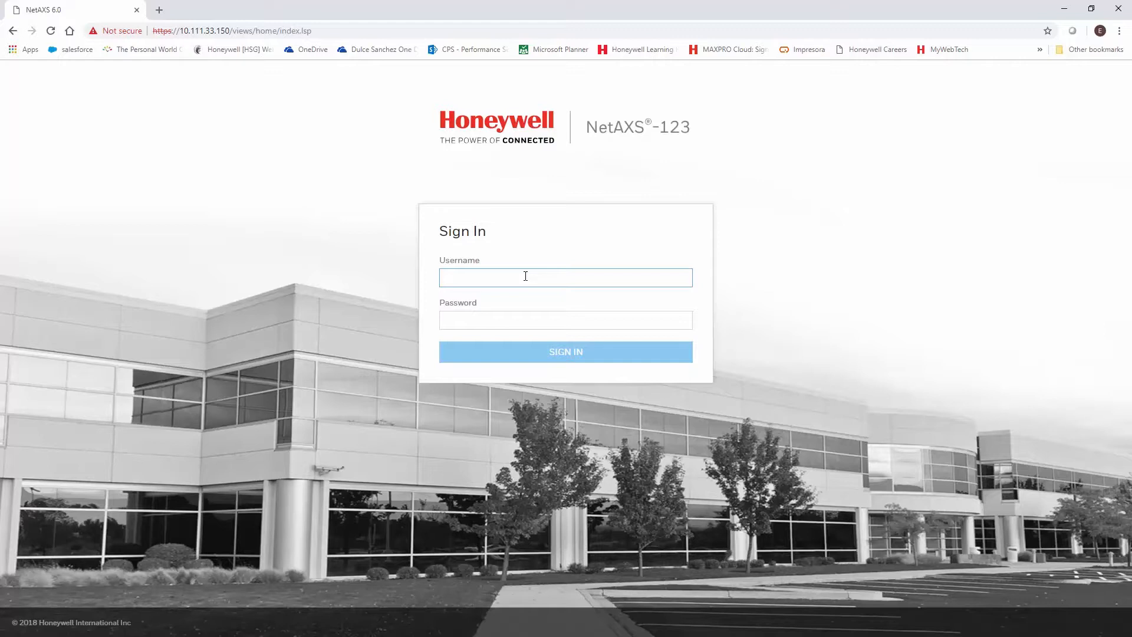
{"action": "left_click", "coordinate": [565, 351]}
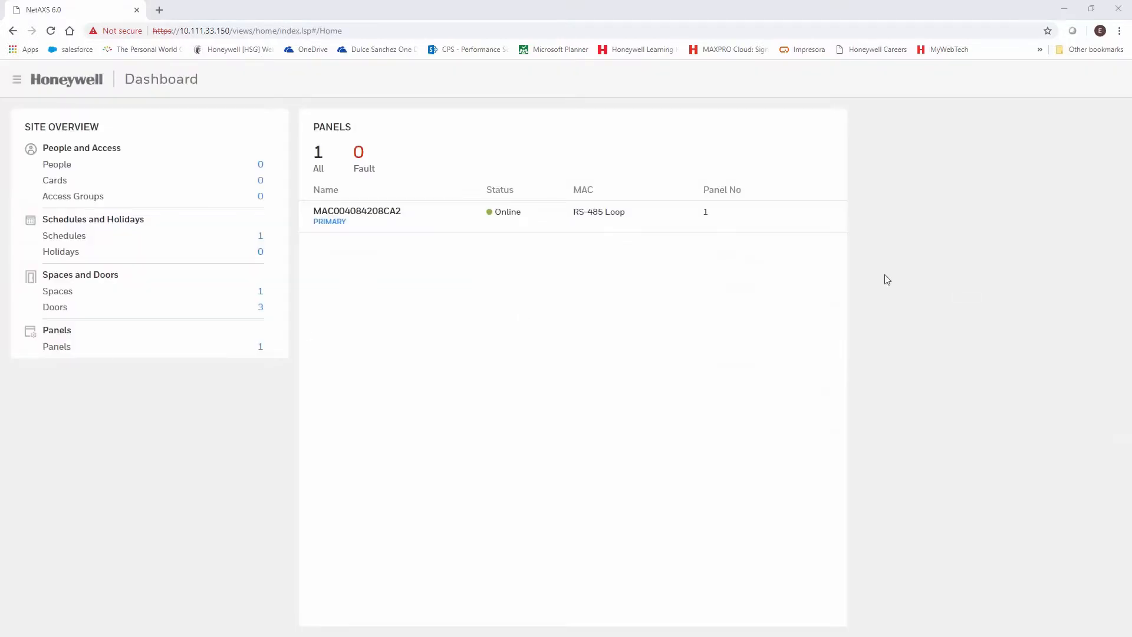
{"action": "left_click", "coordinate": [56, 347]}
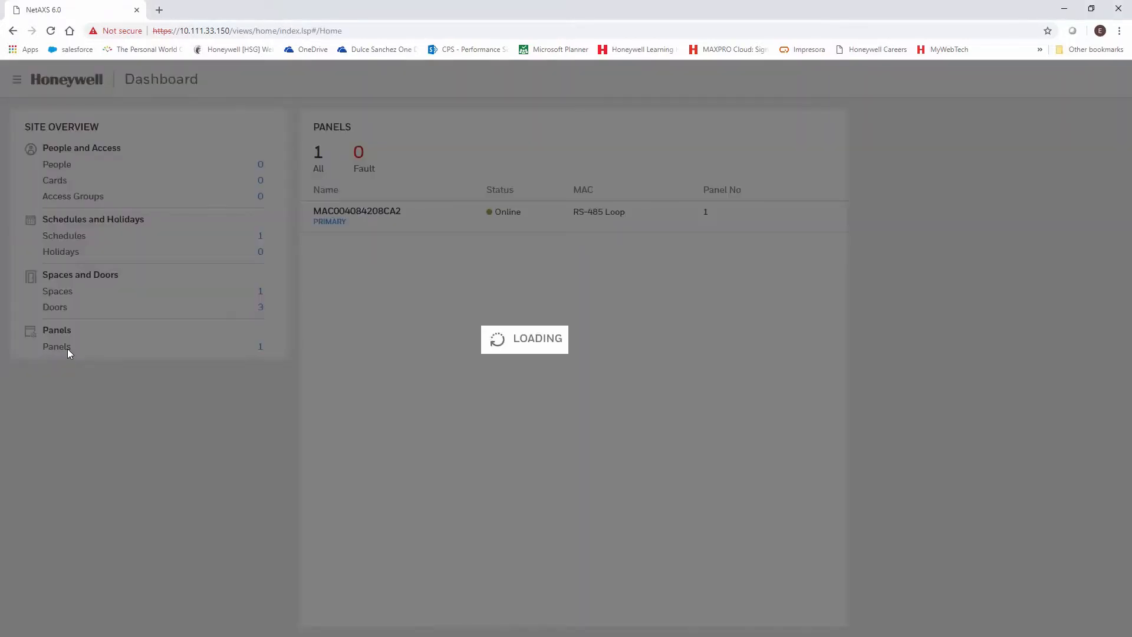
{"action": "left_click", "coordinate": [356, 211]}
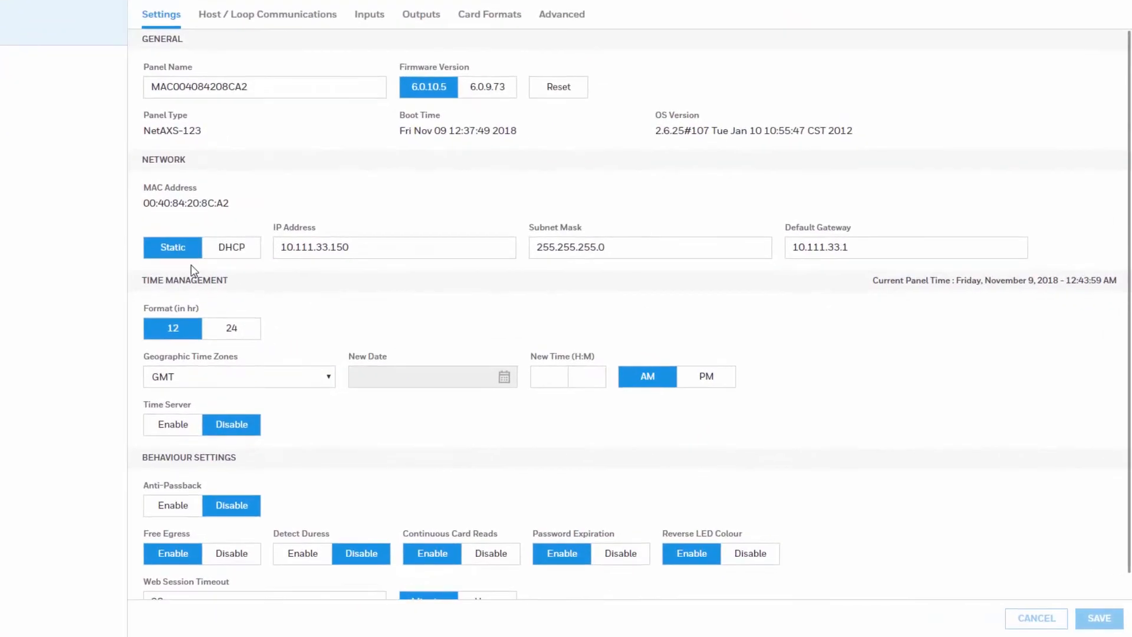
{"action": "mouse_move", "coordinate": [325, 207]}
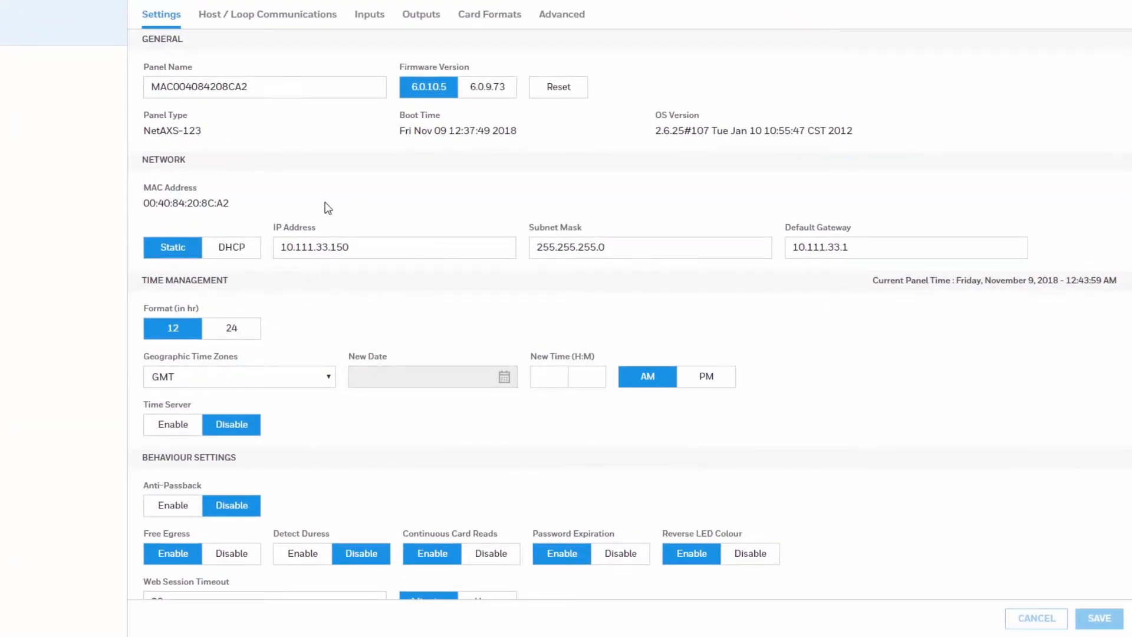
{"action": "mouse_move", "coordinate": [755, 277]}
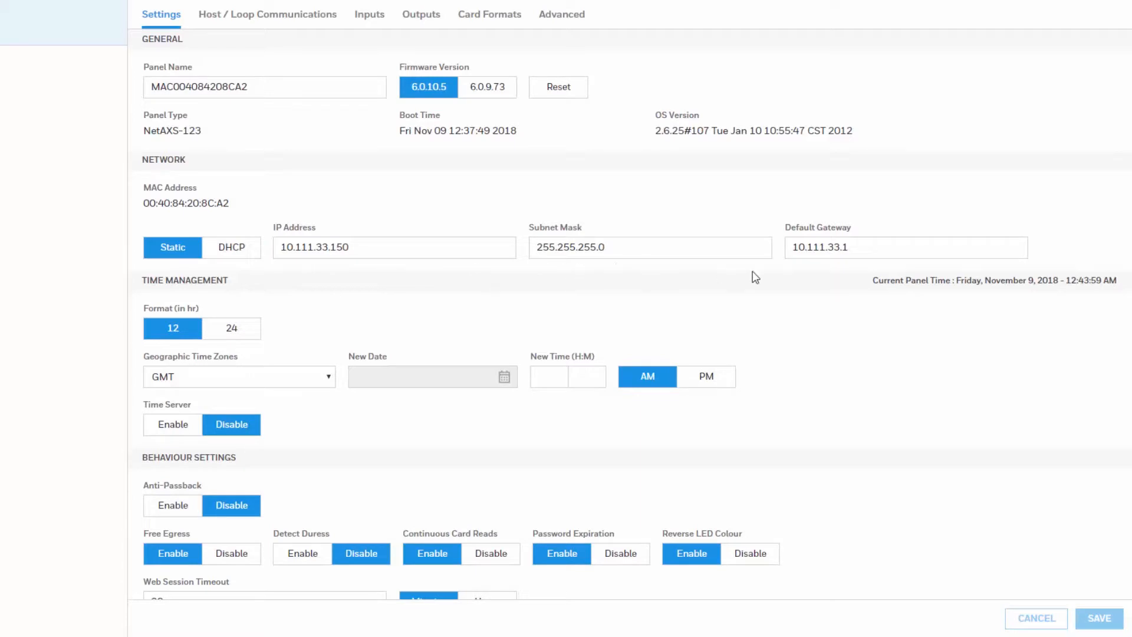
{"action": "mouse_move", "coordinate": [856, 271]}
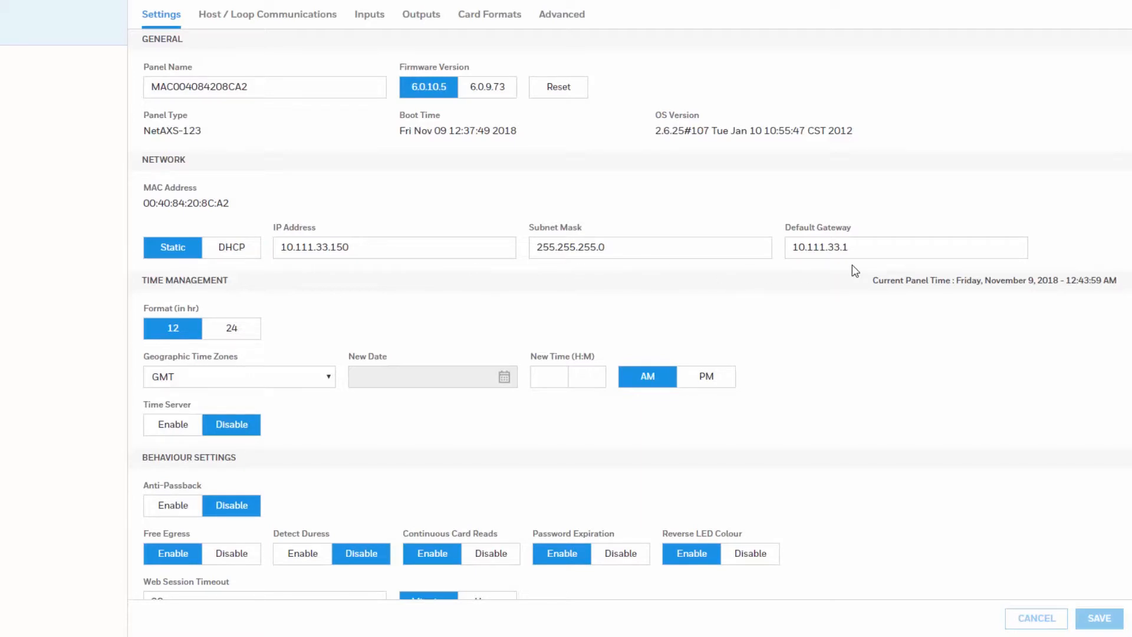
{"action": "mouse_move", "coordinate": [267, 14]}
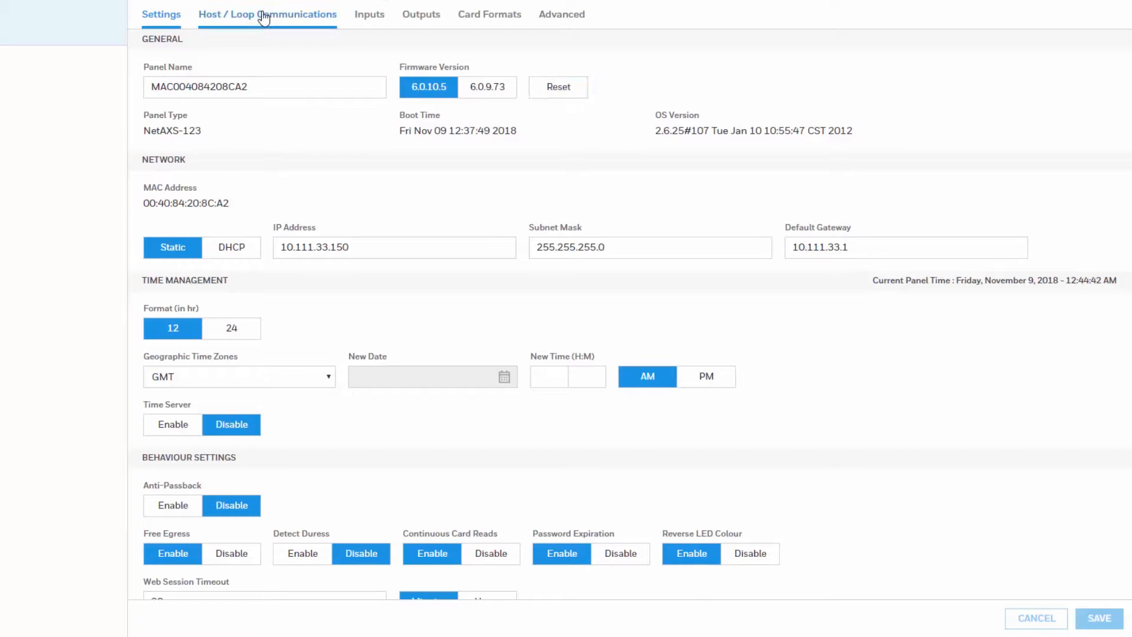
Under Host / Loop Communications, set the loop mode to EVL.
{"action": "left_click", "coordinate": [267, 14]}
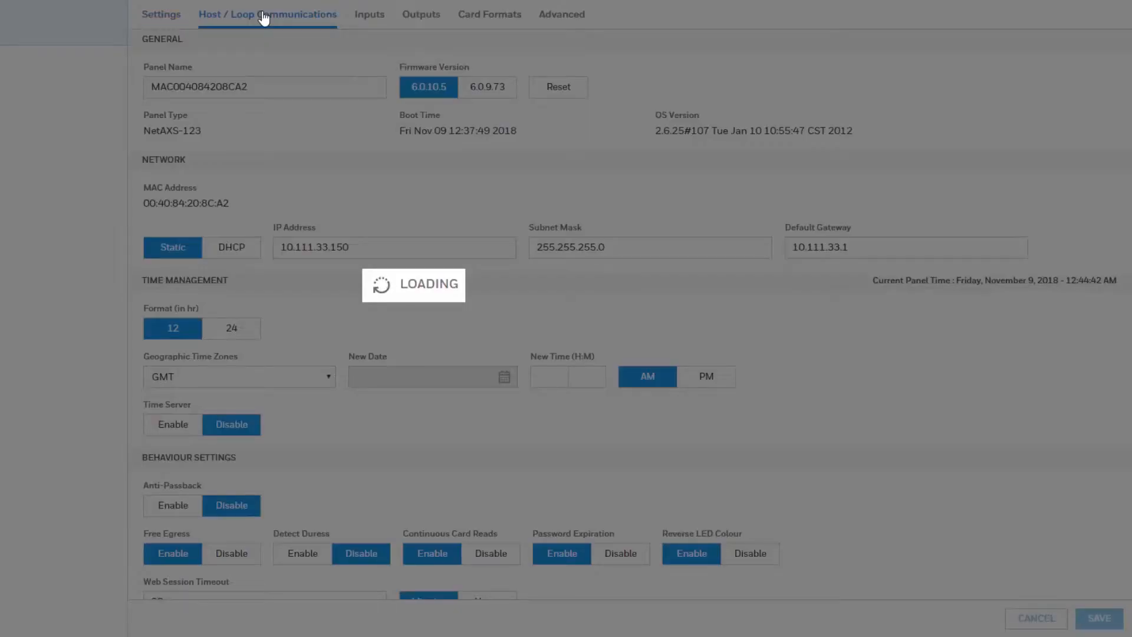
{"action": "left_click", "coordinate": [267, 14]}
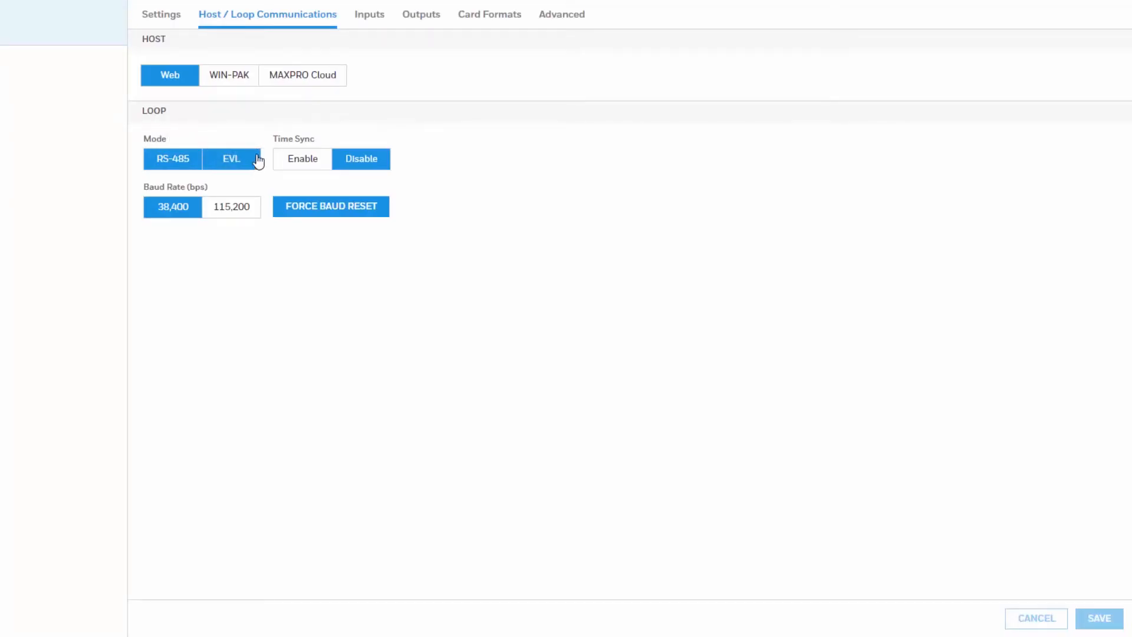
{"action": "left_click", "coordinate": [231, 158]}
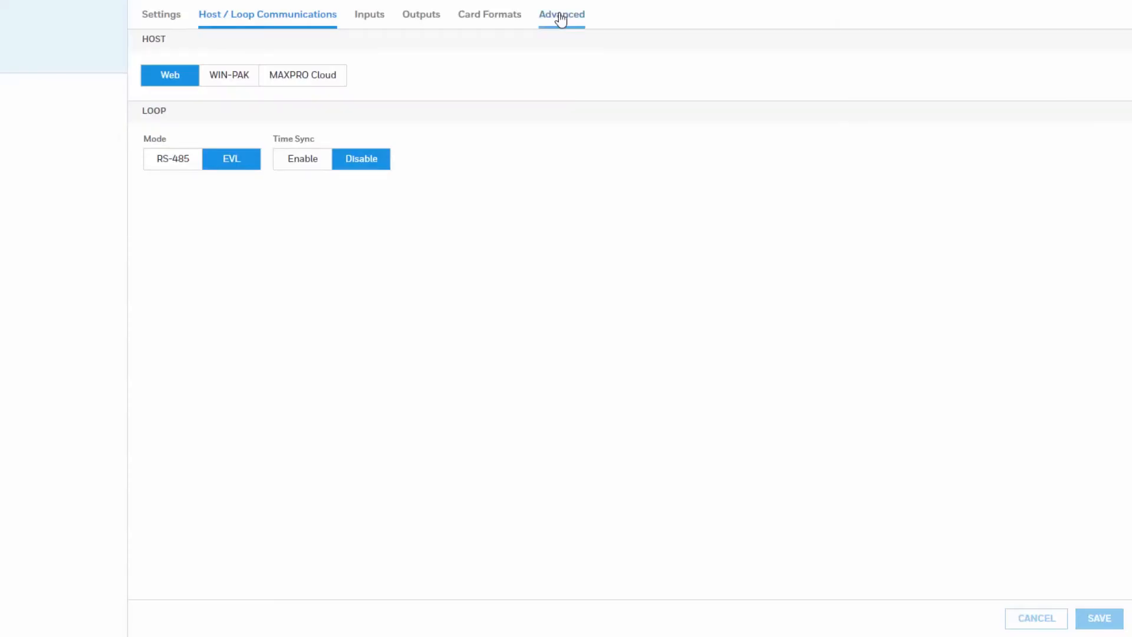
Show EVL Discovery under Advanced, listing downstream panel MAC00408420A876 at 10.111.33.43.
{"action": "left_click", "coordinate": [562, 14]}
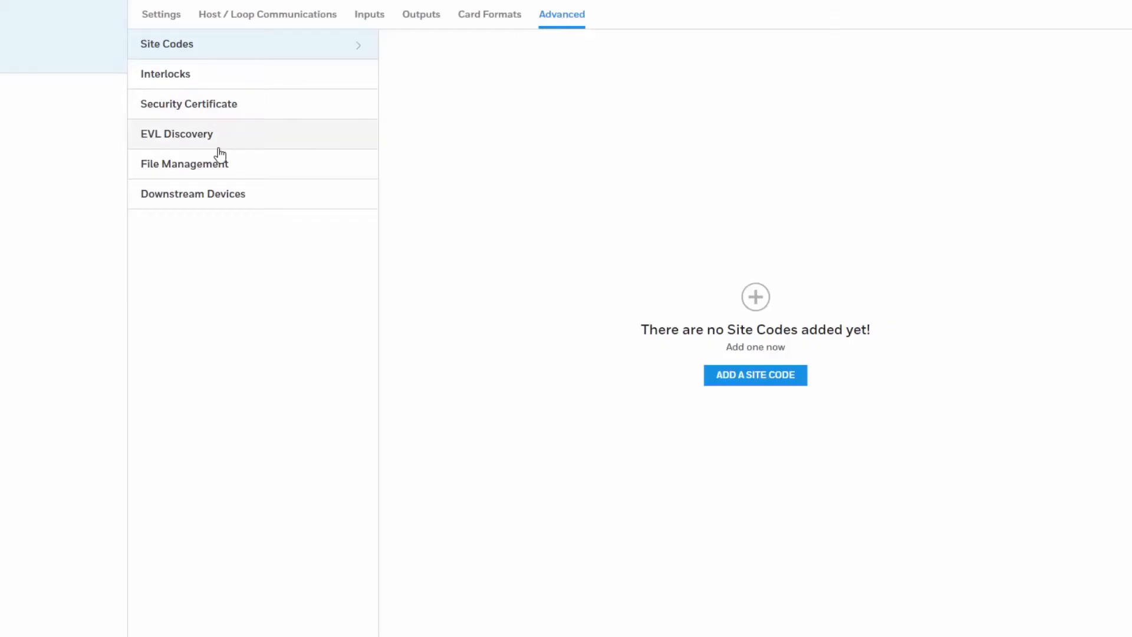
{"action": "mouse_move", "coordinate": [149, 149]}
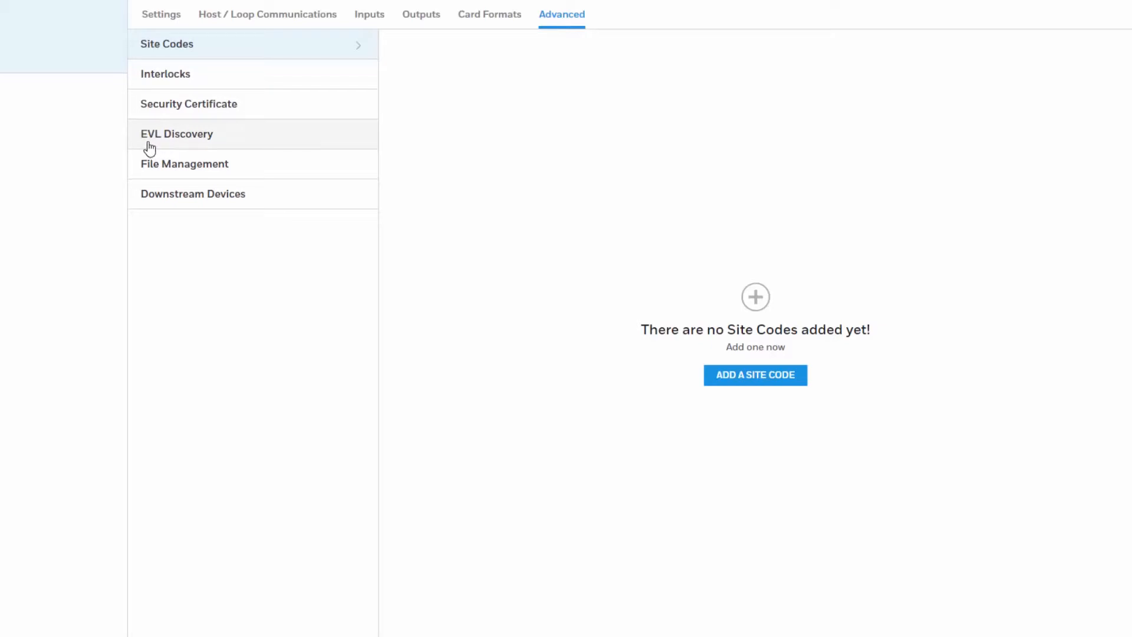
{"action": "left_click", "coordinate": [177, 133]}
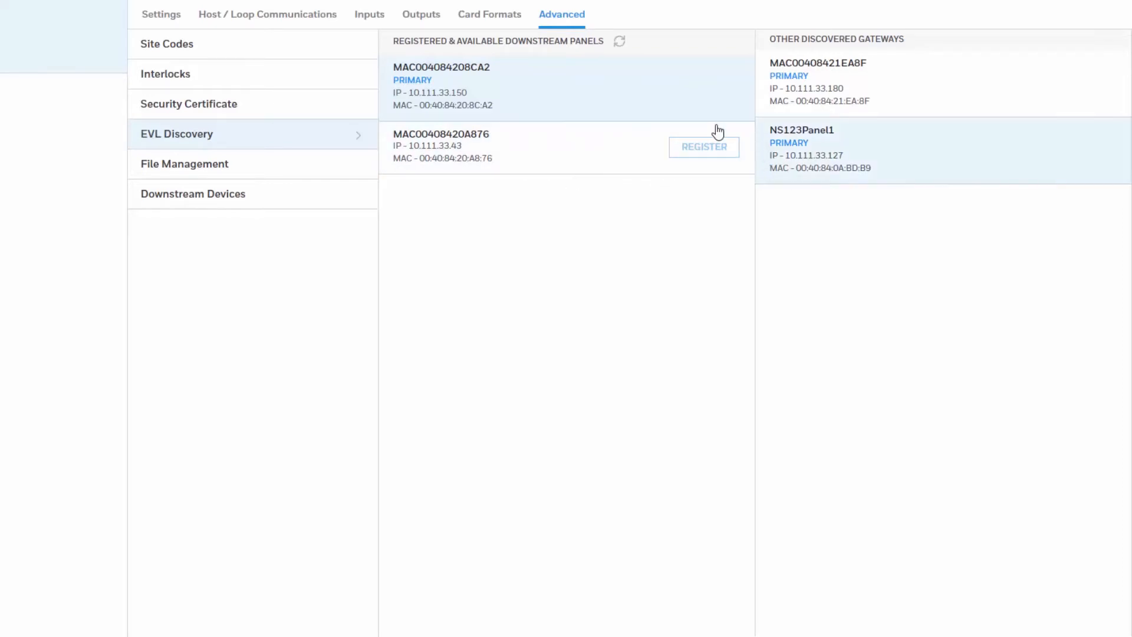
{"action": "mouse_move", "coordinate": [661, 119]}
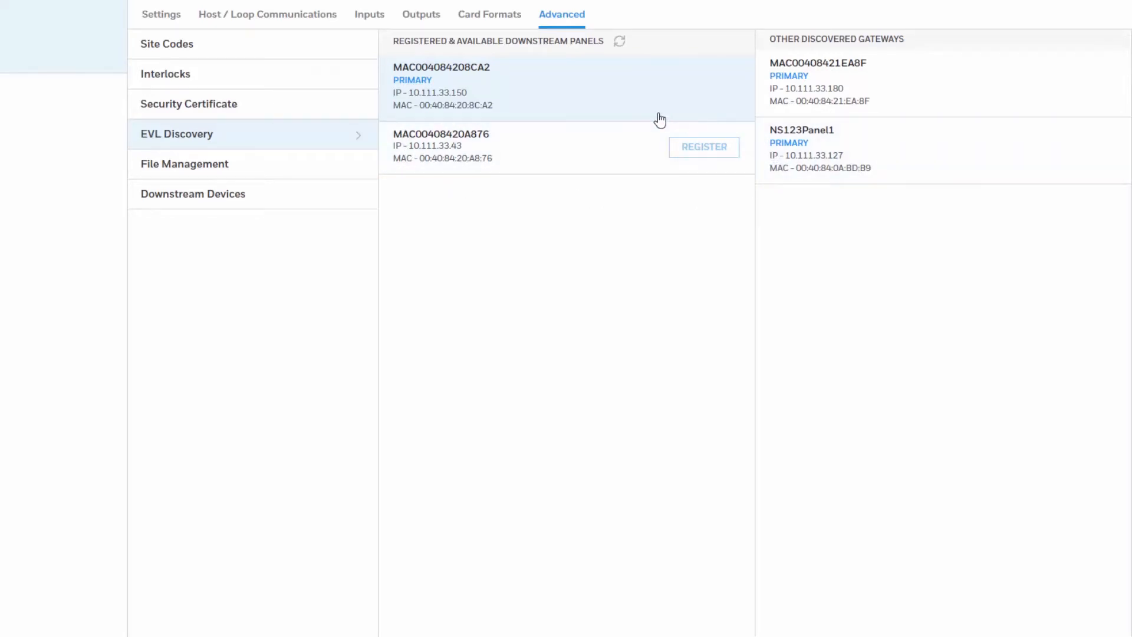
{"action": "mouse_move", "coordinate": [722, 156]}
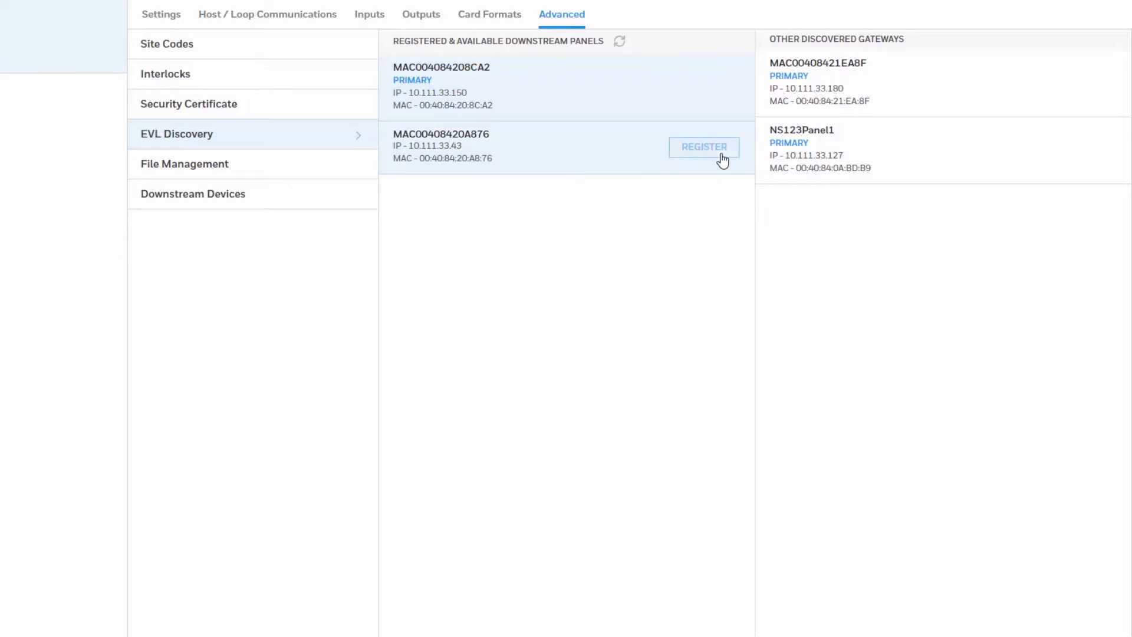
Register downstream panel MAC00408420A876 and confirm the EVL action.
{"action": "left_click", "coordinate": [703, 148]}
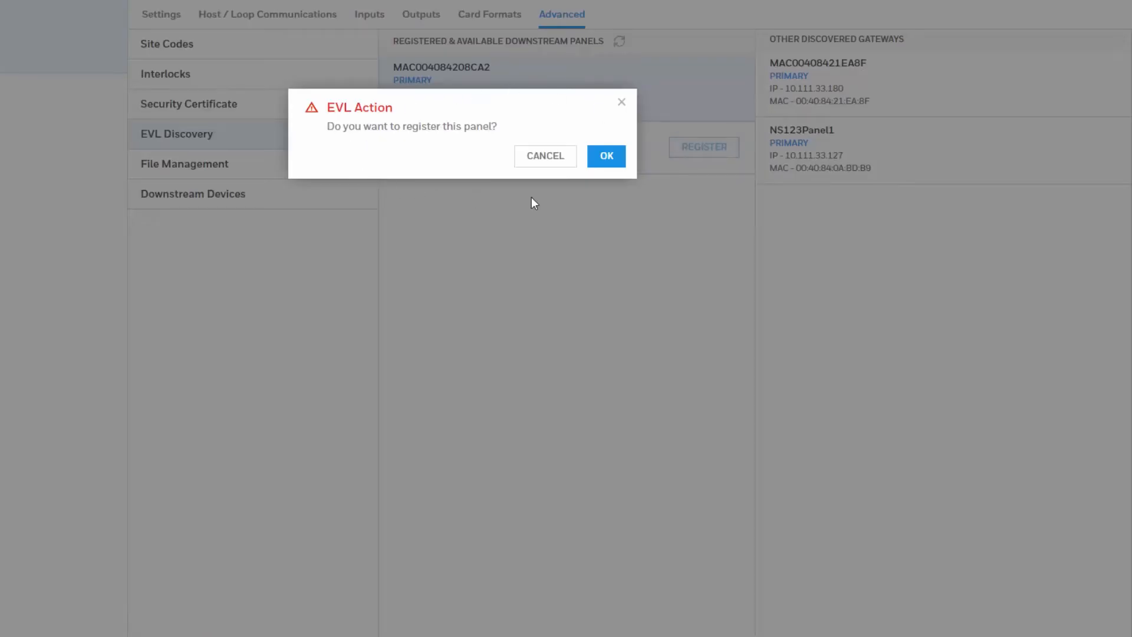
{"action": "left_click", "coordinate": [606, 156]}
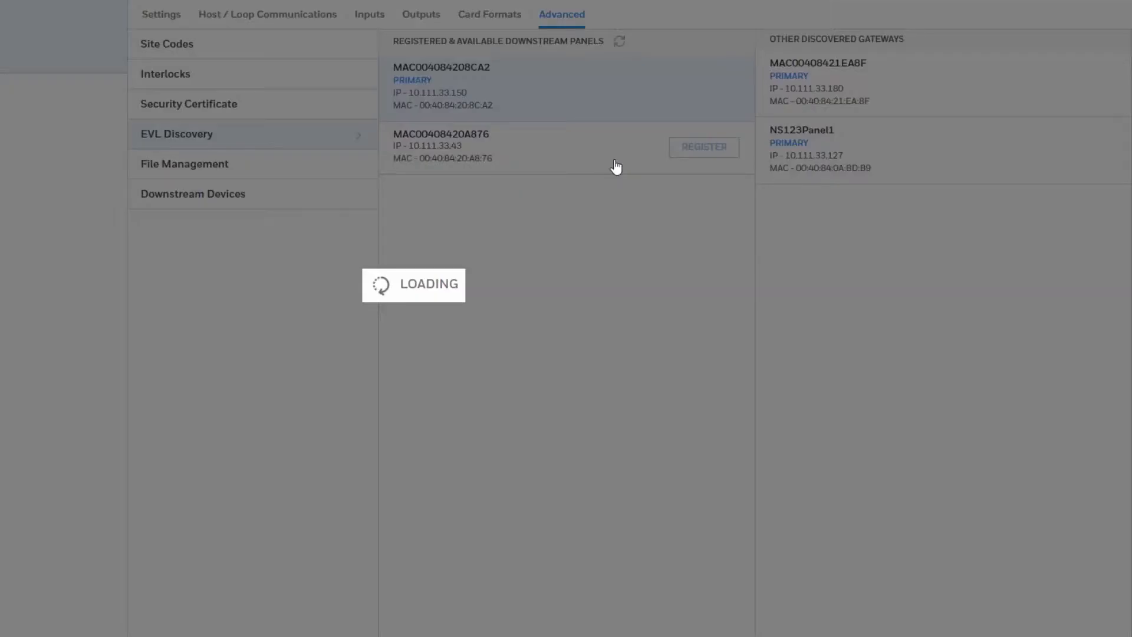
{"action": "left_click", "coordinate": [703, 148]}
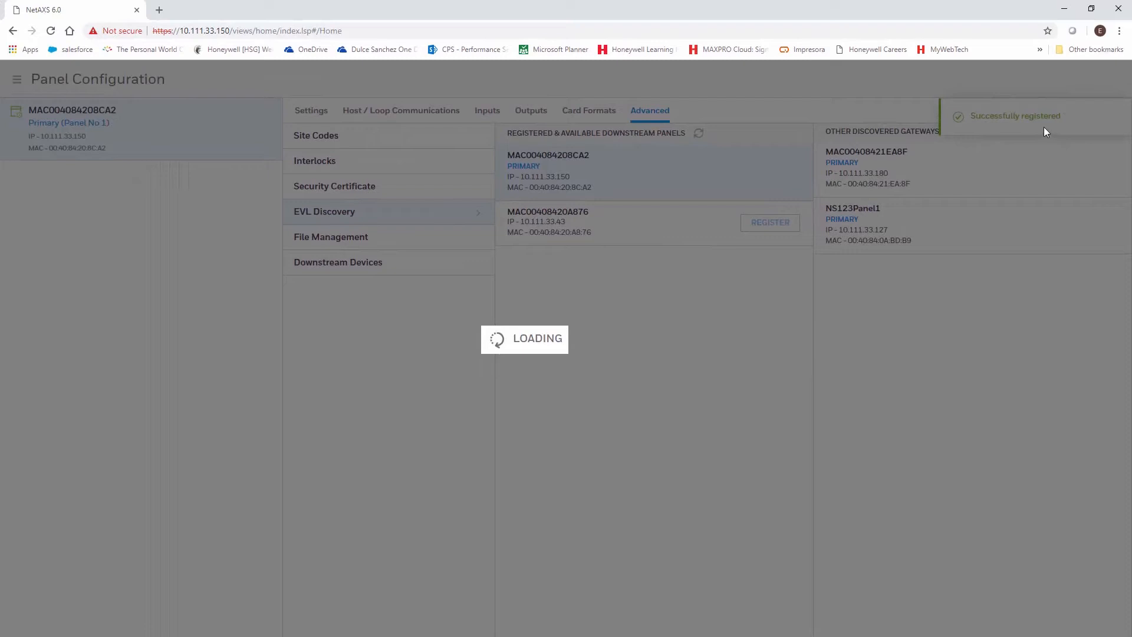
{"action": "mouse_move", "coordinate": [1027, 125]}
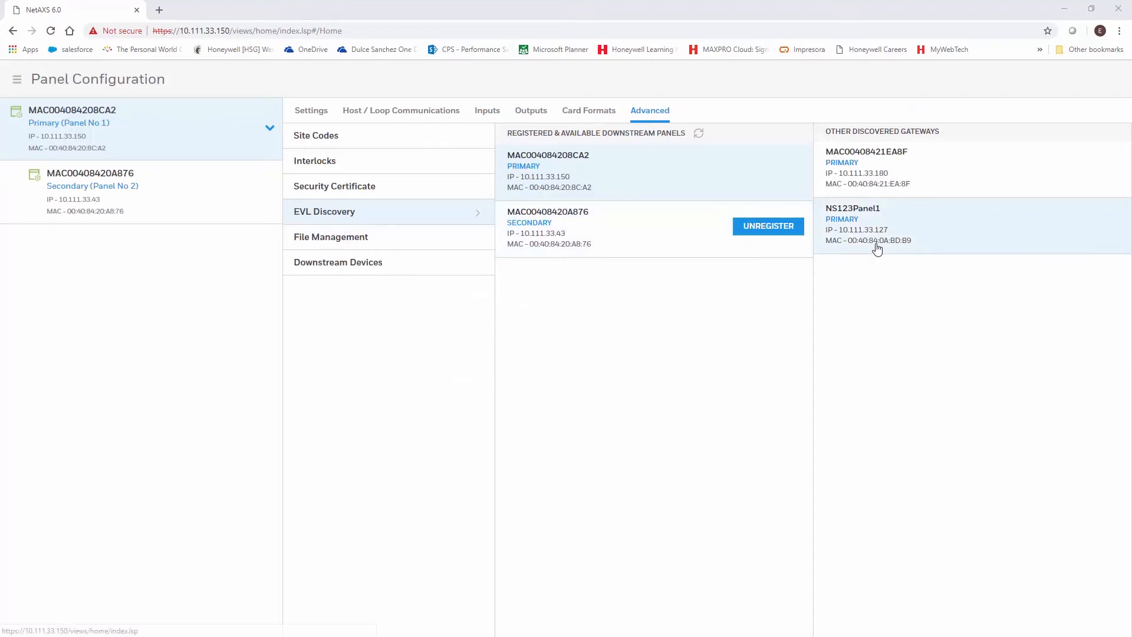
{"action": "mouse_move", "coordinate": [32, 94]}
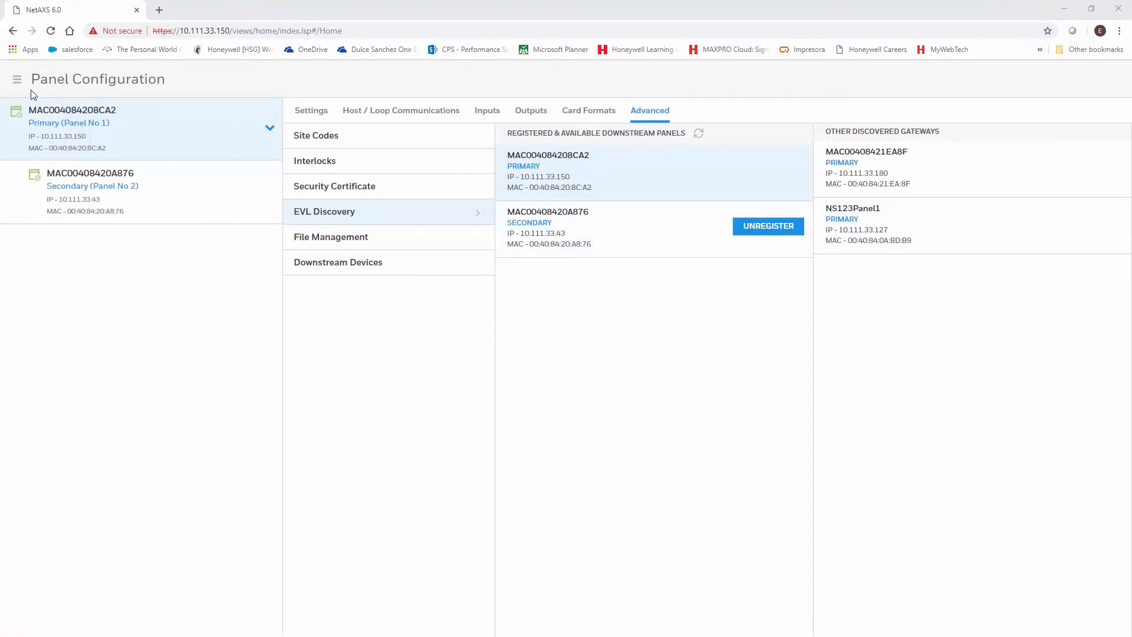
{"action": "mouse_move", "coordinate": [23, 110]}
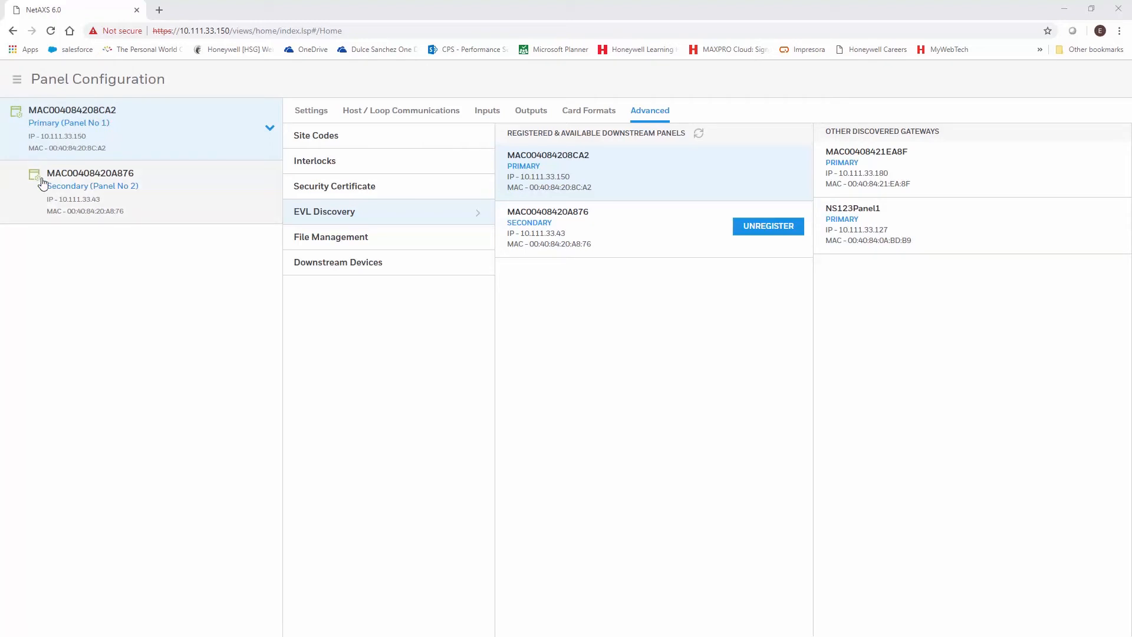
Return to the Dashboard showing primary MAC004084208CA2 and secondary MAC00408420A876 online.
{"action": "left_click", "coordinate": [15, 79]}
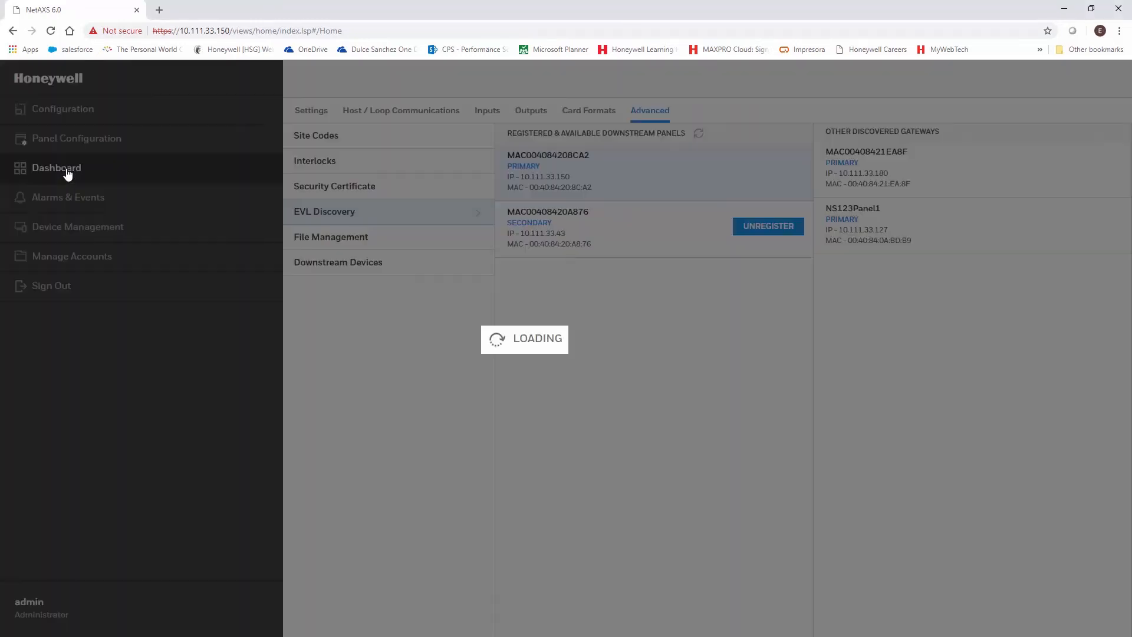
{"action": "left_click", "coordinate": [57, 168]}
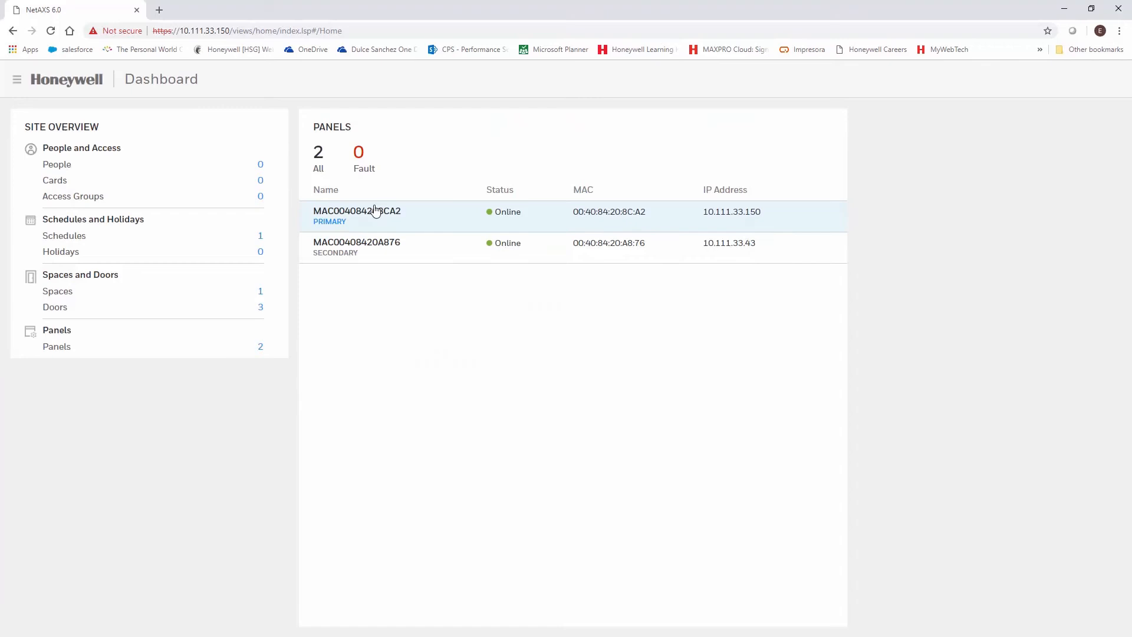
{"action": "mouse_move", "coordinate": [382, 147]}
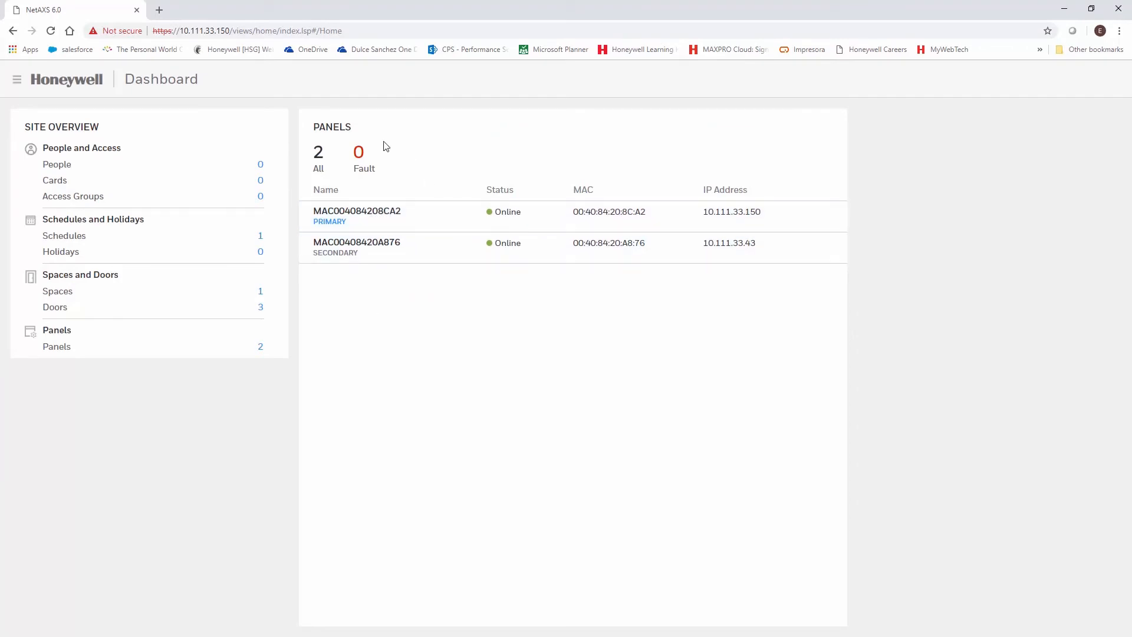
{"action": "mouse_move", "coordinate": [503, 159]}
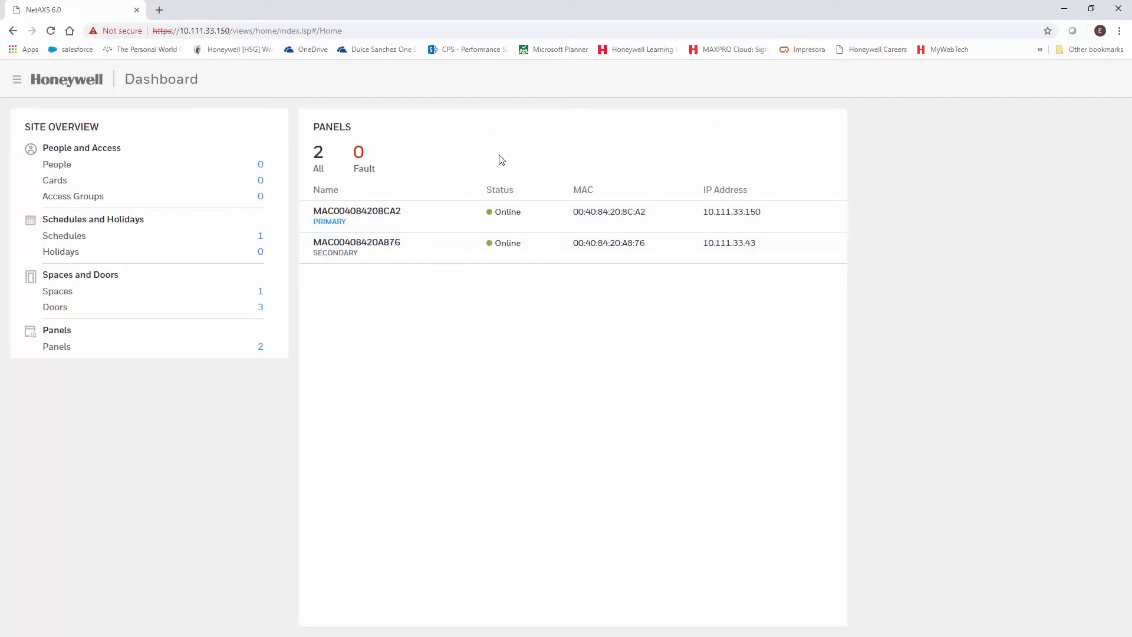
{"action": "mouse_move", "coordinate": [502, 159]}
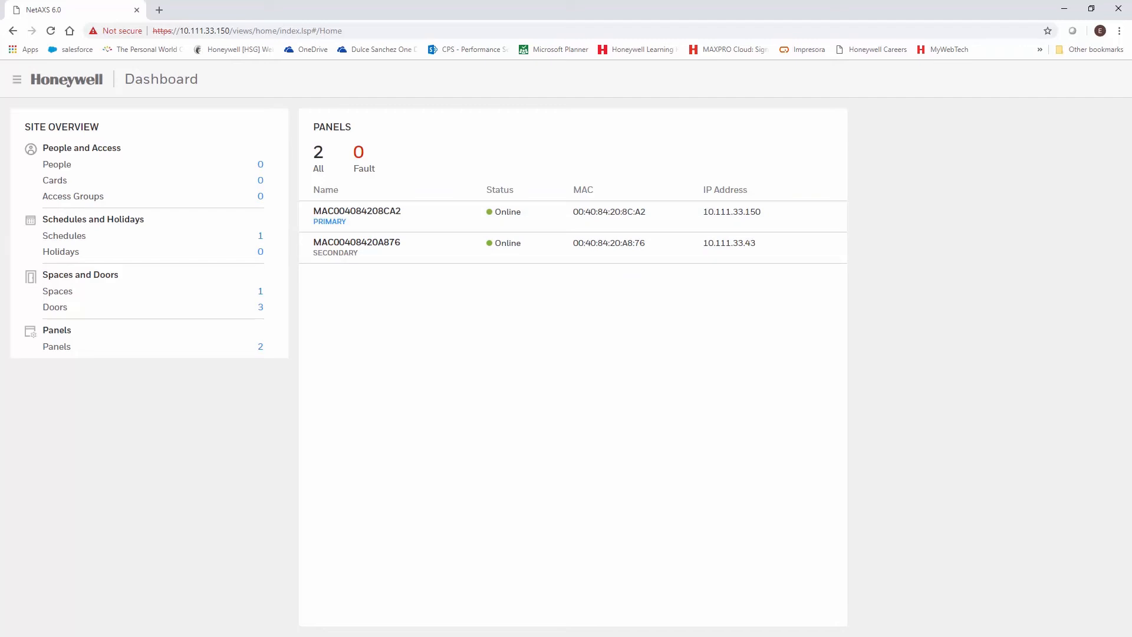